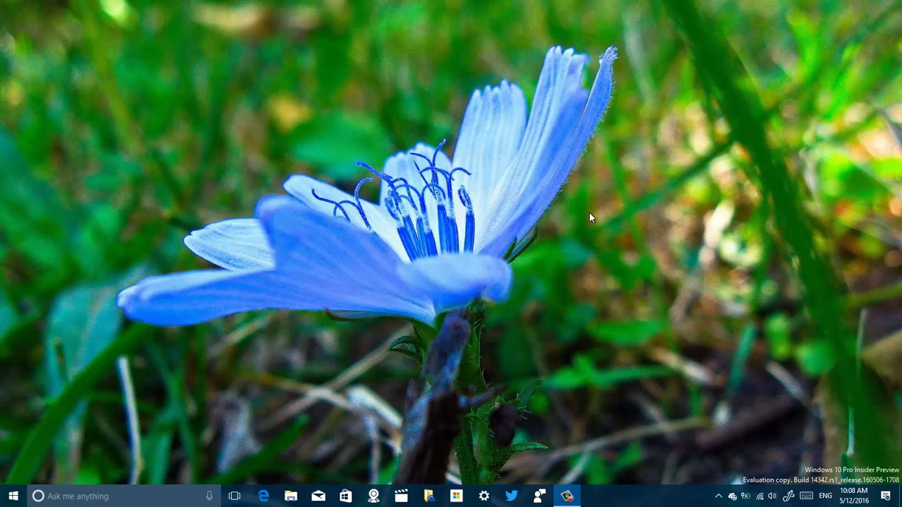
mouse_move(553, 240)
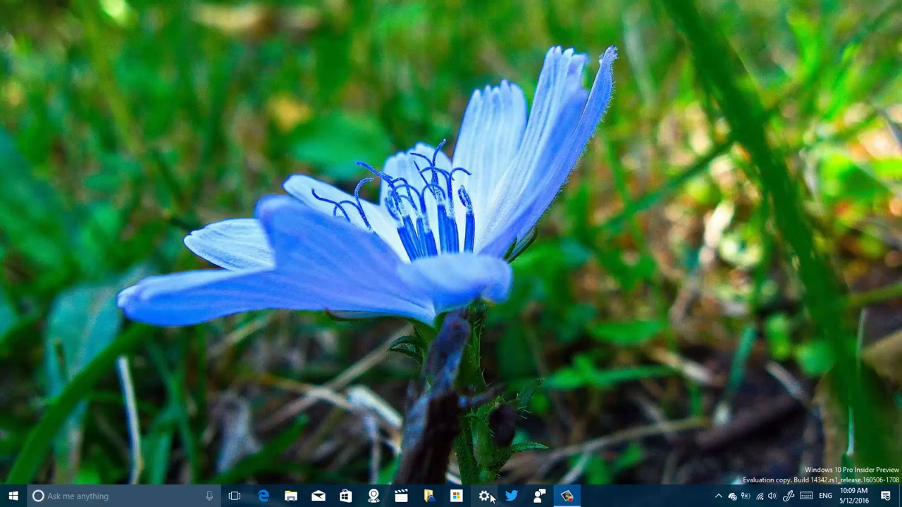
Step: Open Settings maximized on the Network & Internet status page
left_click(485, 496)
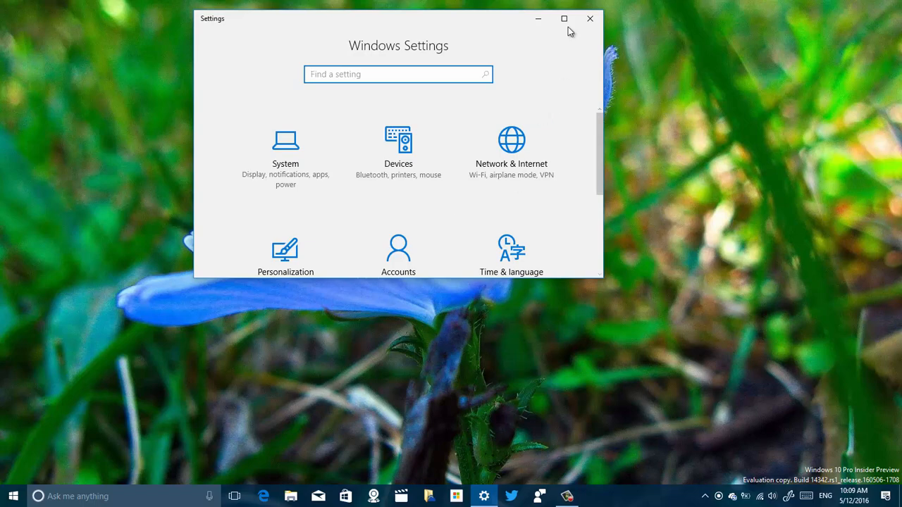
left_click(564, 18)
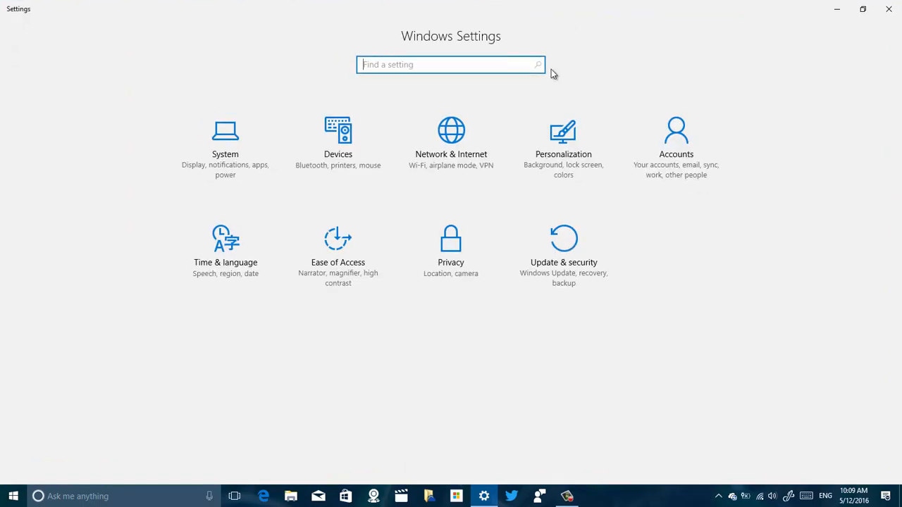
mouse_move(462, 131)
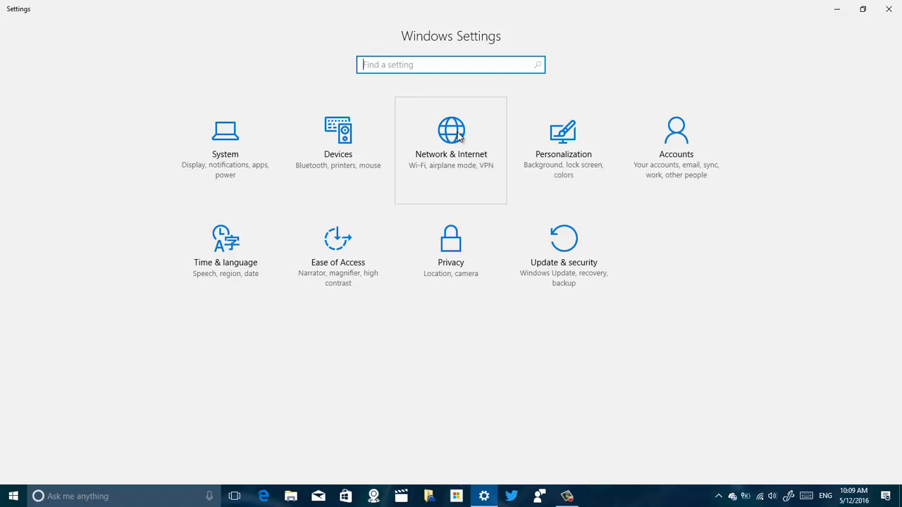
left_click(450, 141)
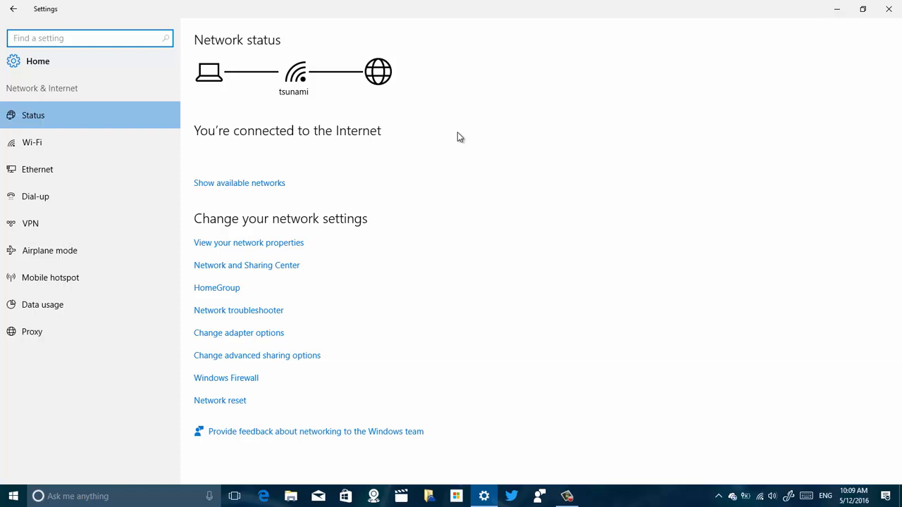
mouse_move(270, 145)
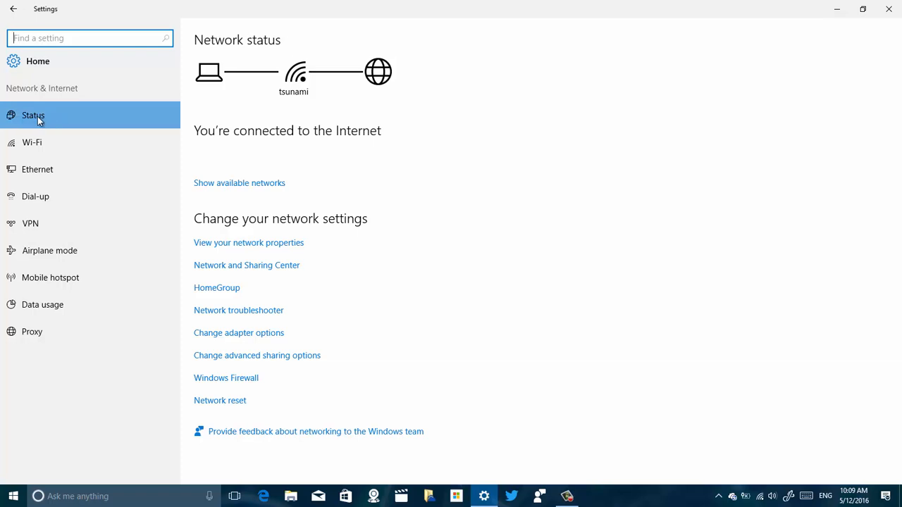
mouse_move(275, 115)
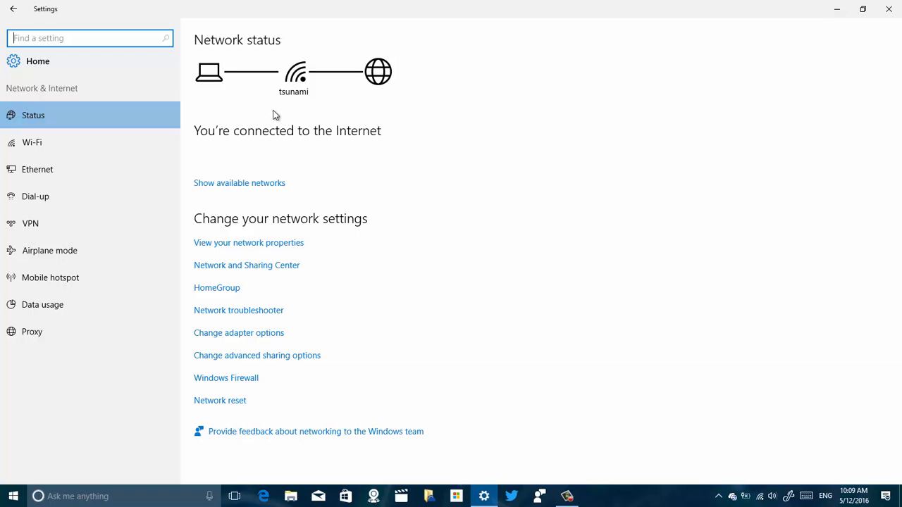
mouse_move(308, 301)
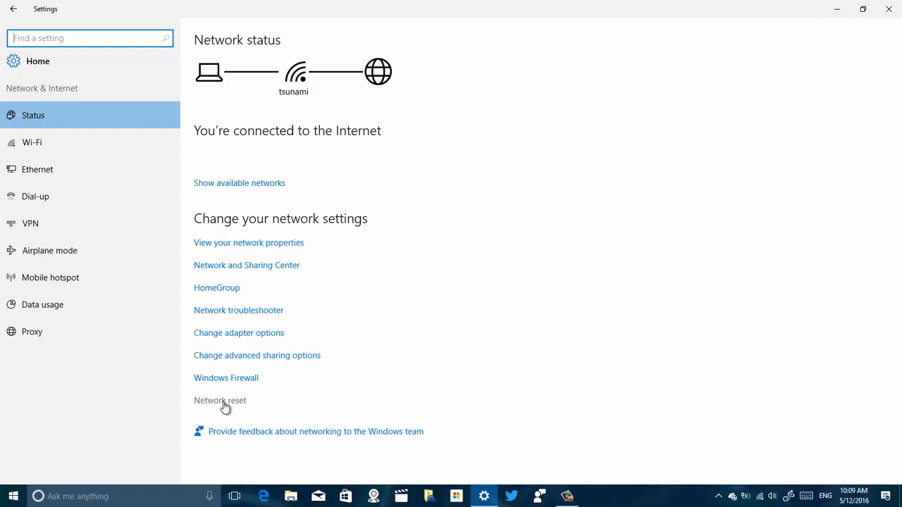
Step: Go to the Network reset page from the Status page
left_click(219, 401)
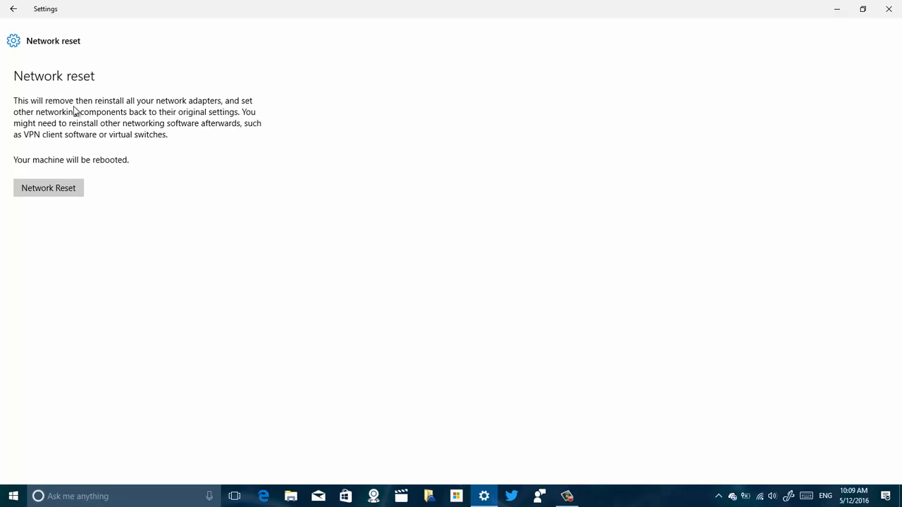
mouse_move(95, 103)
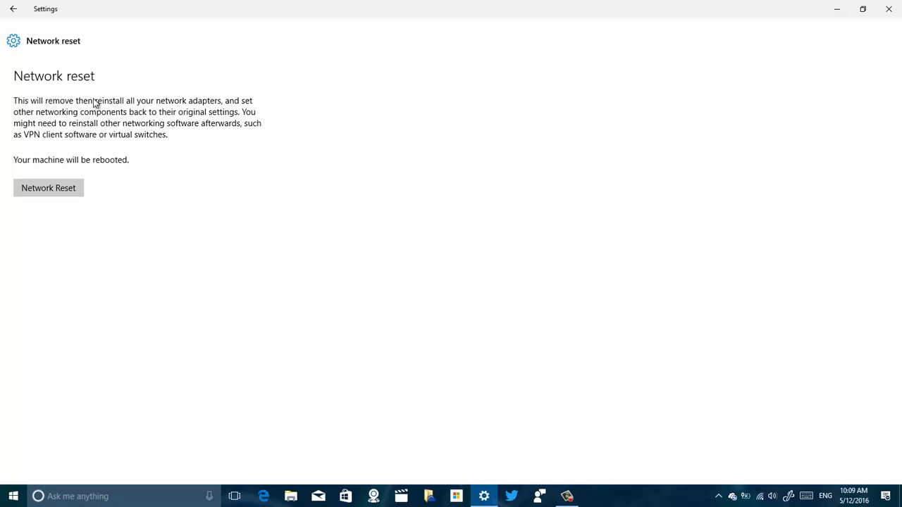
mouse_move(123, 80)
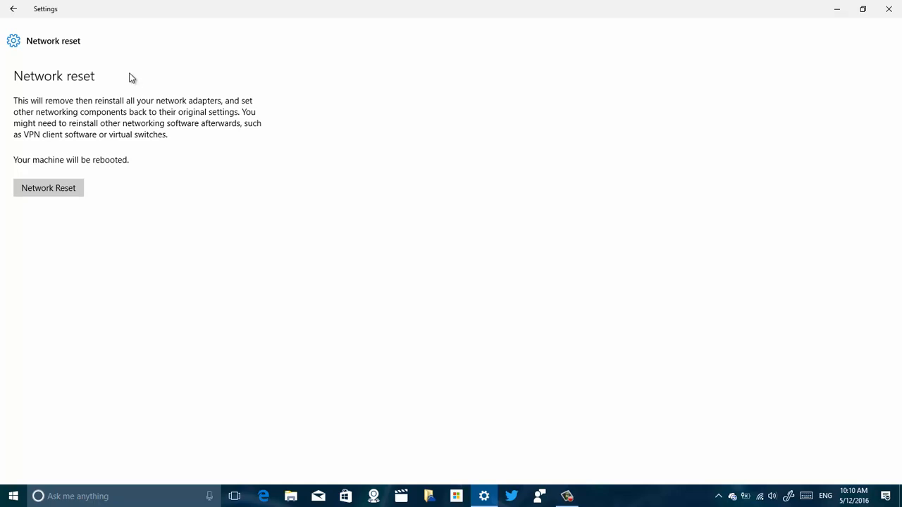
mouse_move(136, 80)
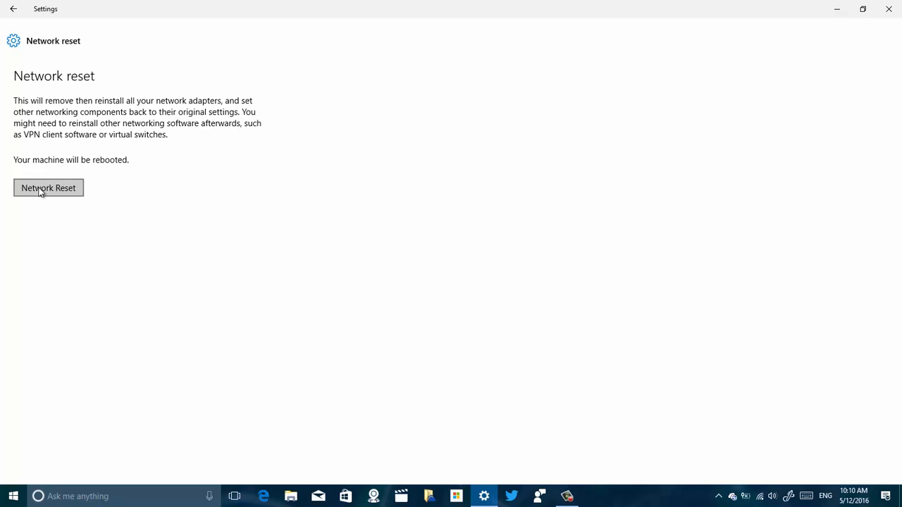
Step: Start Network reset and confirm with Yes
left_click(48, 187)
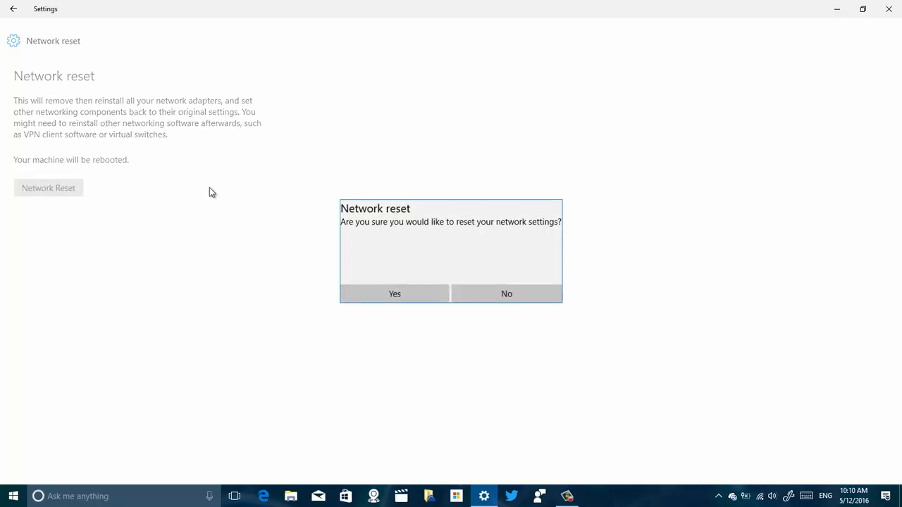
mouse_move(405, 236)
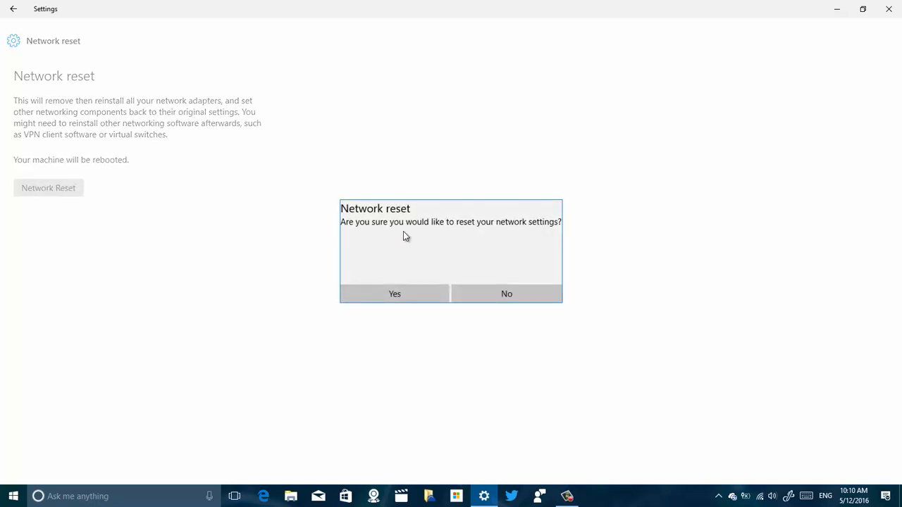
mouse_move(444, 239)
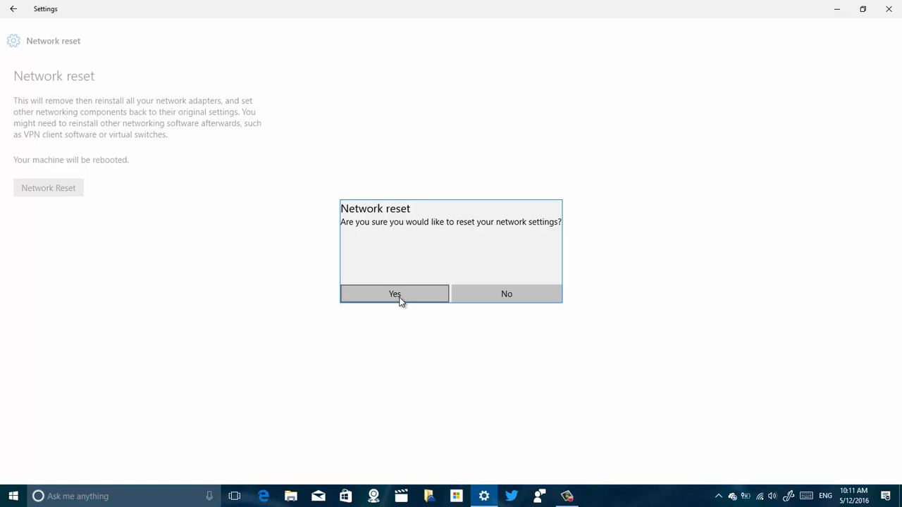
left_click(394, 294)
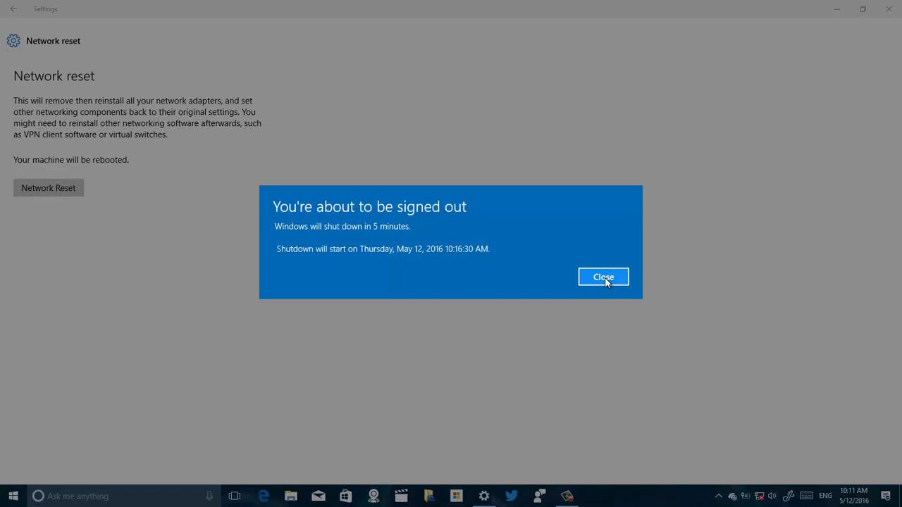
Step: Close the sign-out notice and the Settings window
left_click(603, 277)
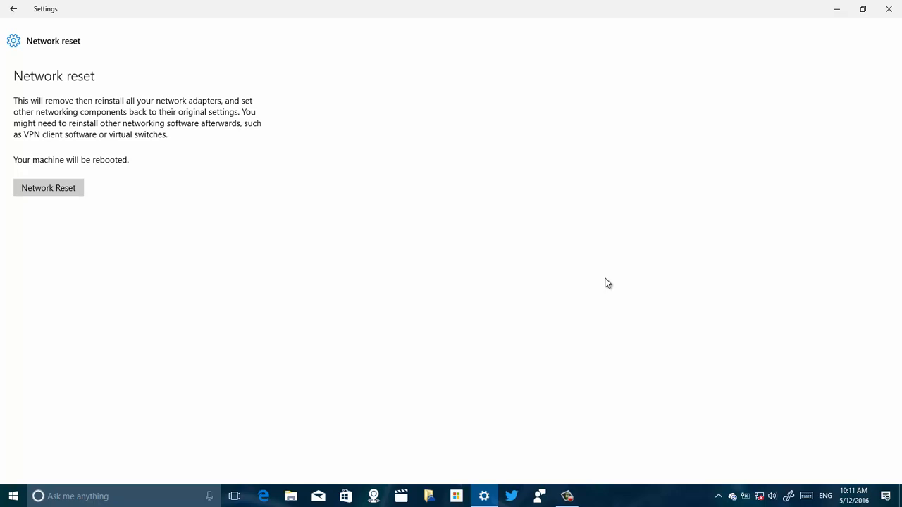
mouse_move(779, 103)
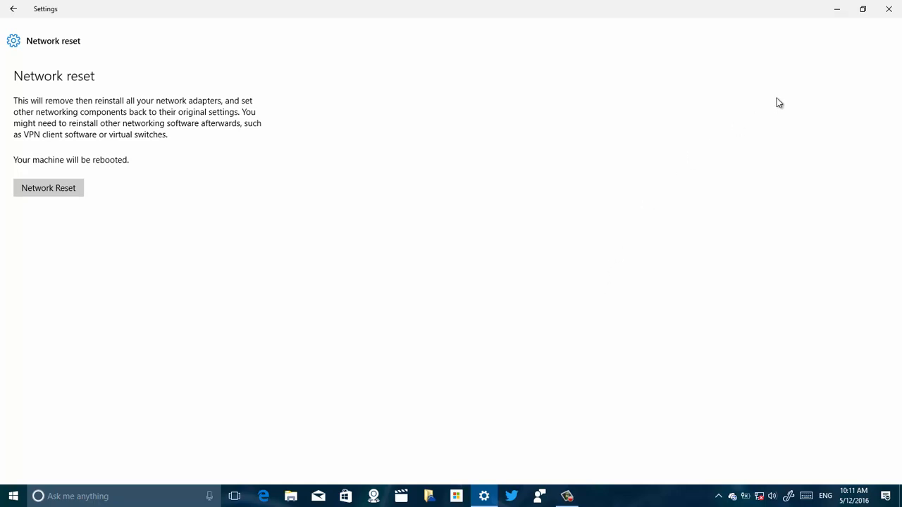
mouse_move(888, 9)
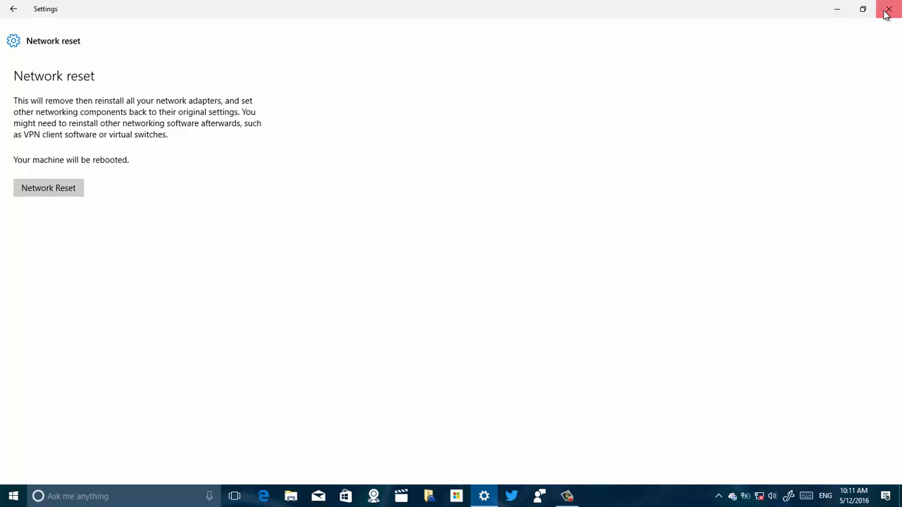
left_click(888, 9)
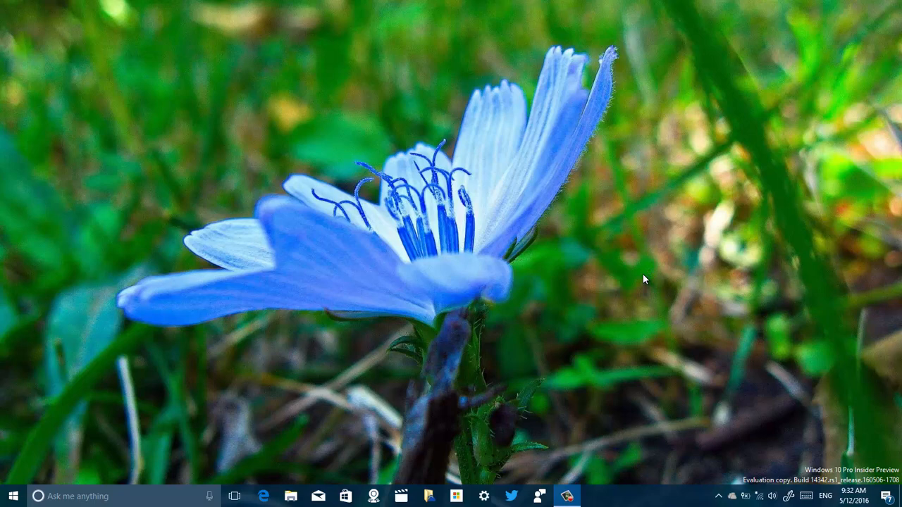
mouse_move(648, 277)
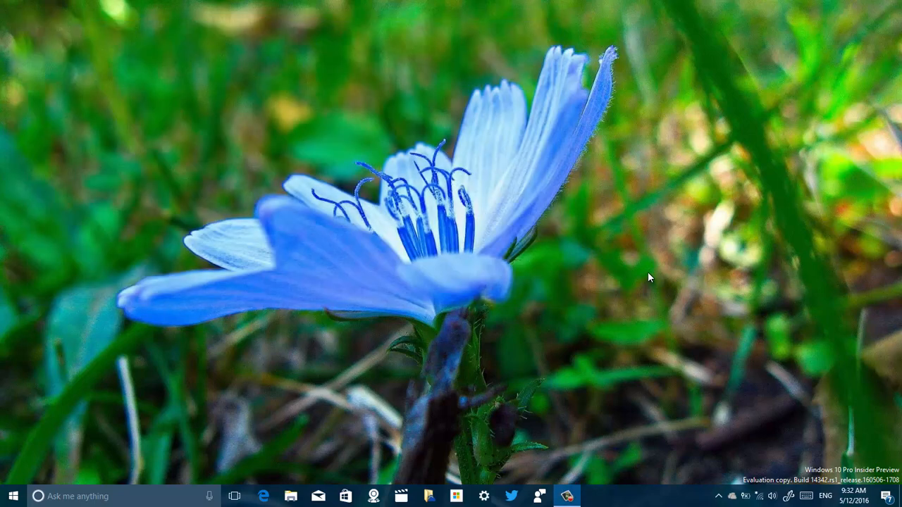
mouse_move(740, 438)
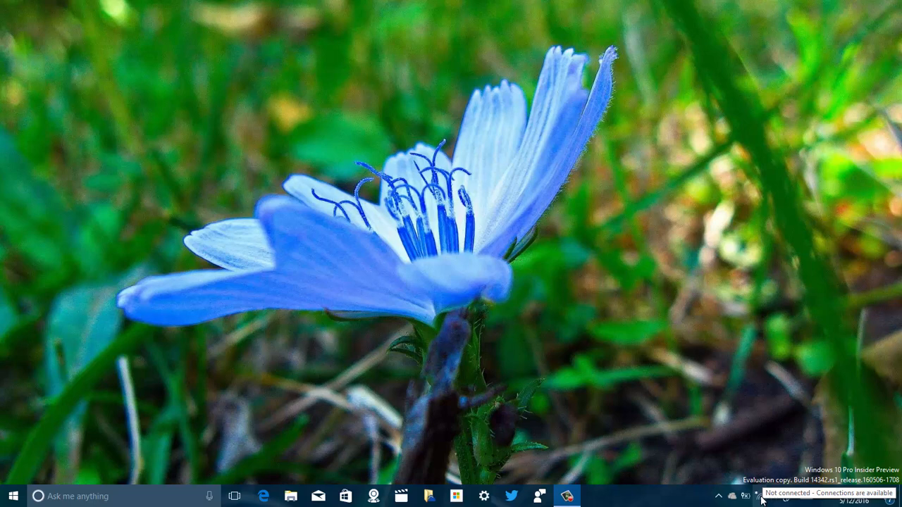
Step: Open the tray network flyout showing available wireless networks
left_click(759, 496)
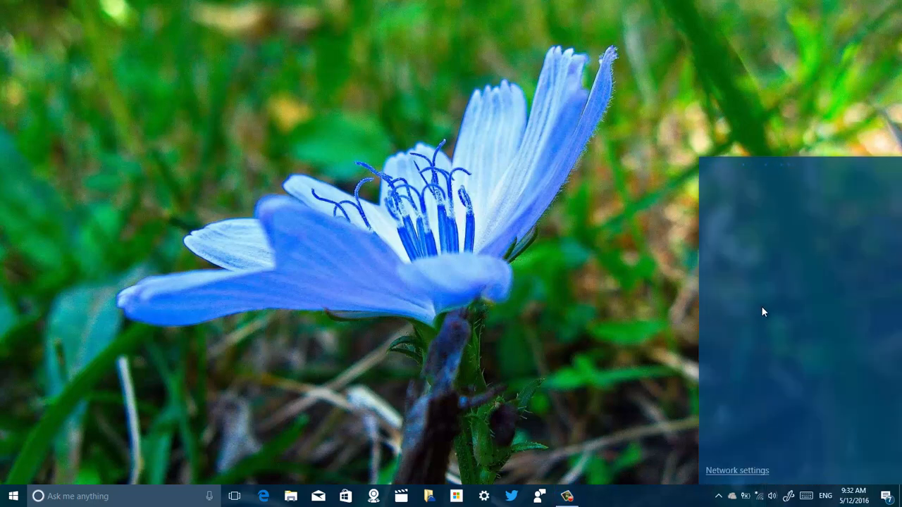
Step: Connect to the tsunami network with its security key, then close the flyout
left_click(759, 496)
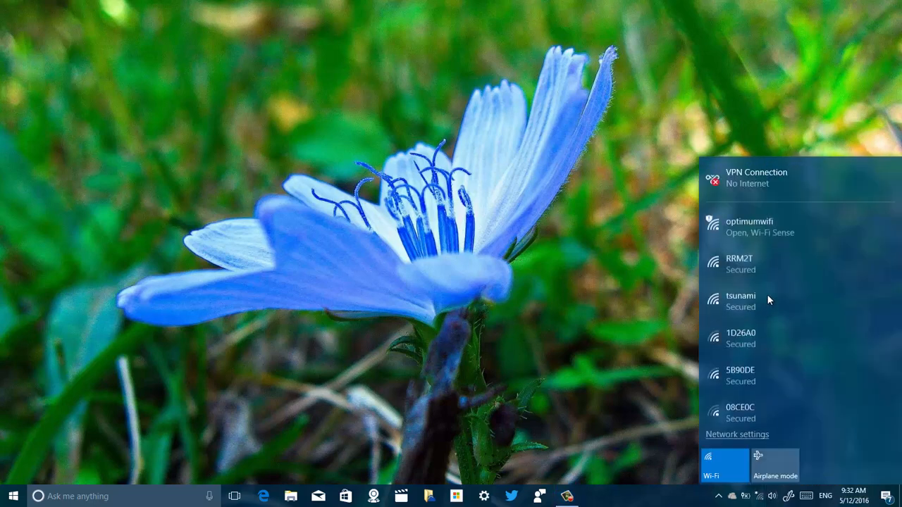
left_click(740, 301)
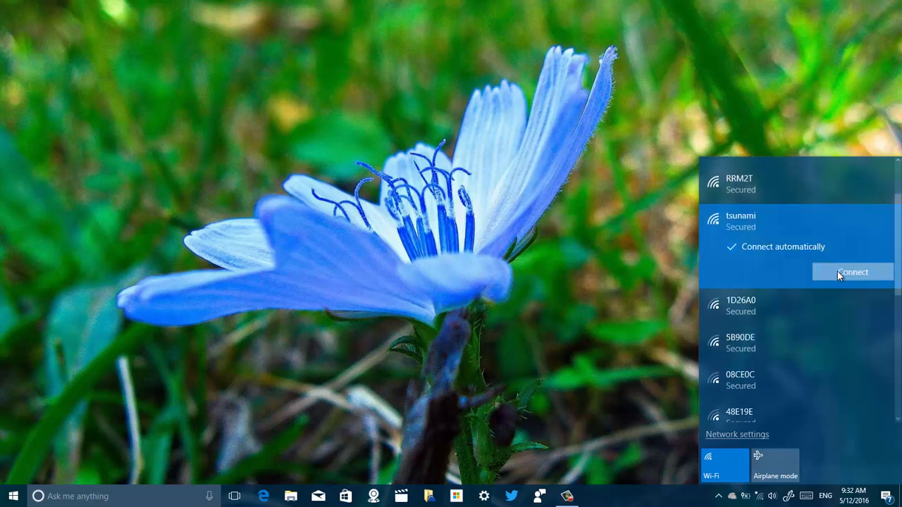
left_click(852, 273)
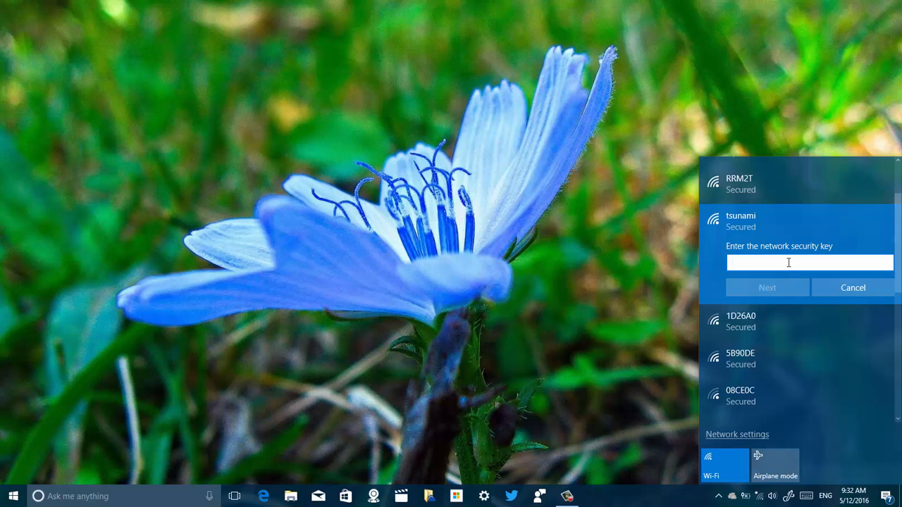
left_click(766, 287)
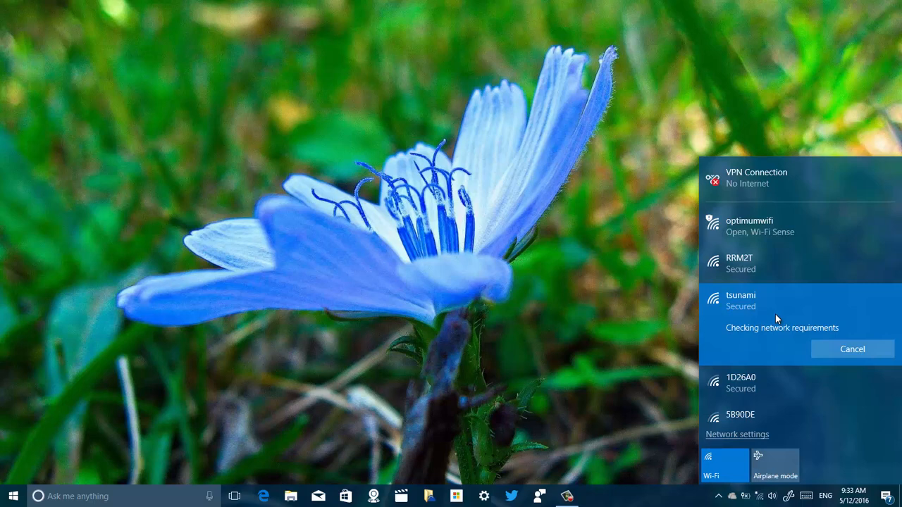
mouse_move(736, 350)
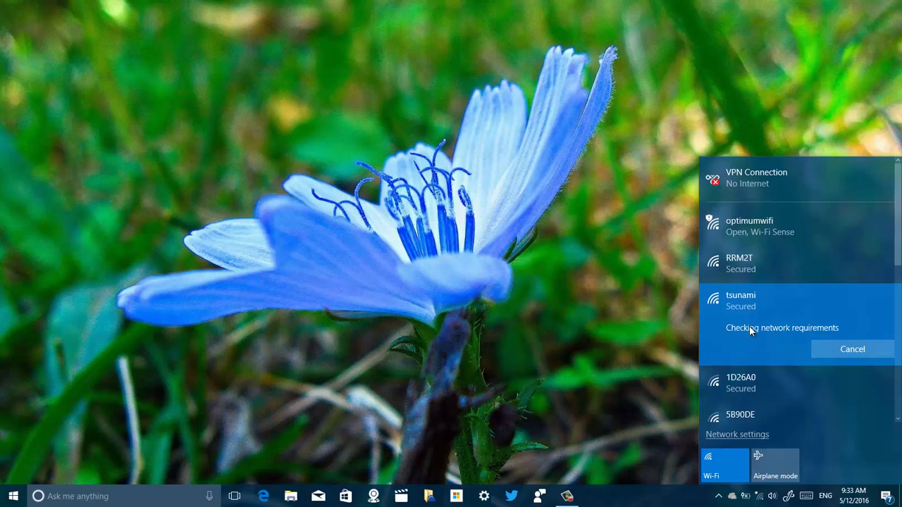
left_click(758, 496)
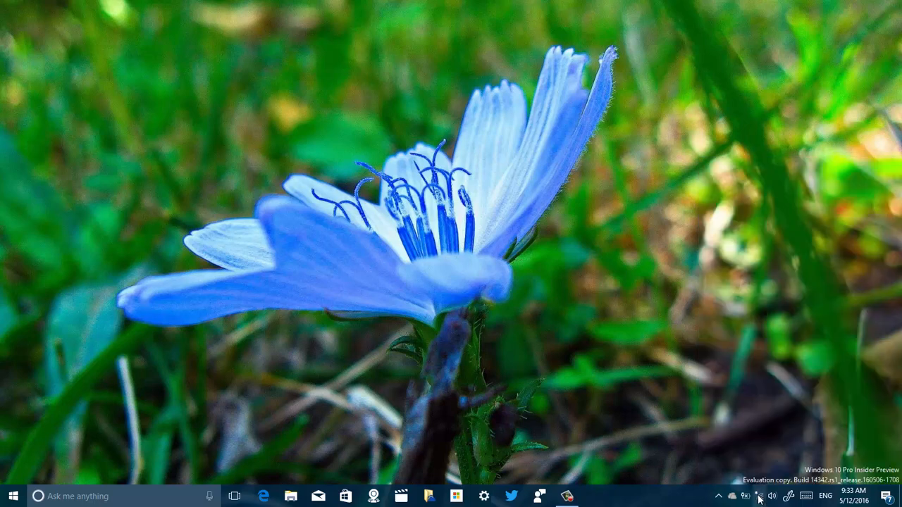
Step: Reopen the network flyout to check tsunami's connection status
left_click(757, 496)
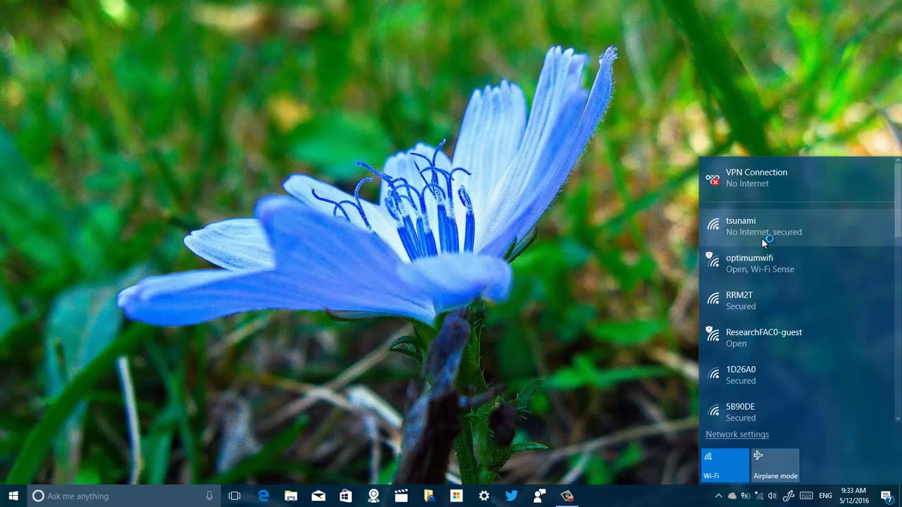
mouse_move(794, 242)
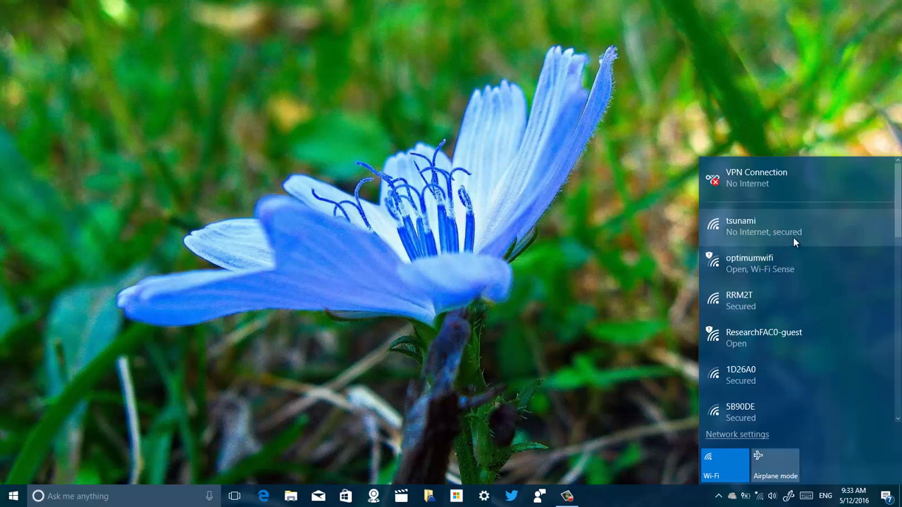
mouse_move(739, 237)
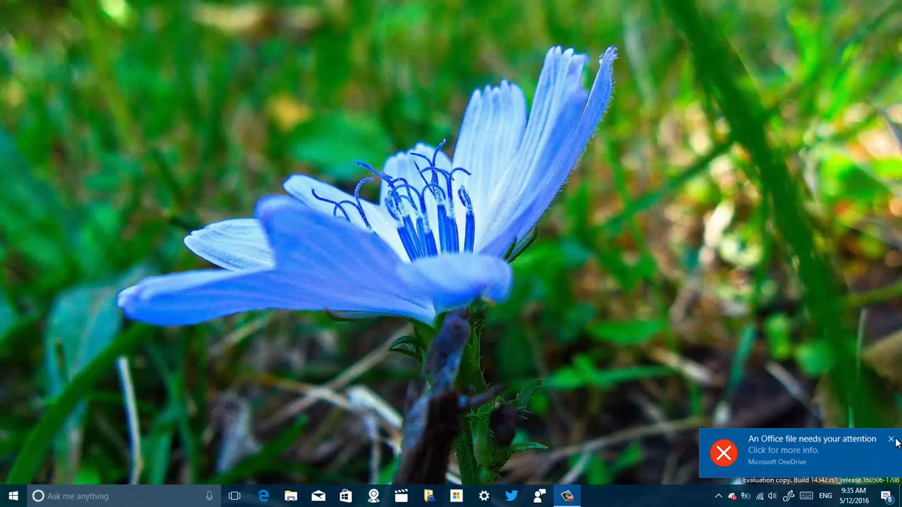
Step: Close the OneDrive toast about an Office file needing attention
left_click(891, 439)
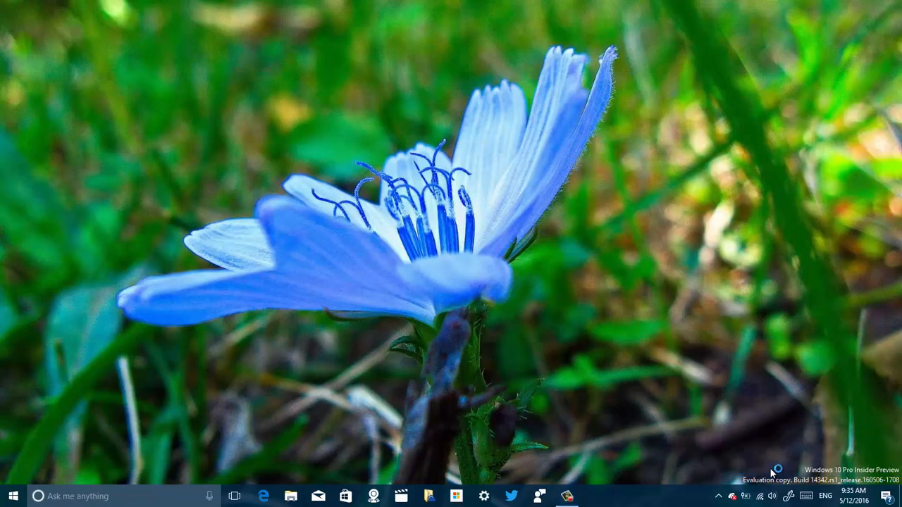
mouse_move(754, 428)
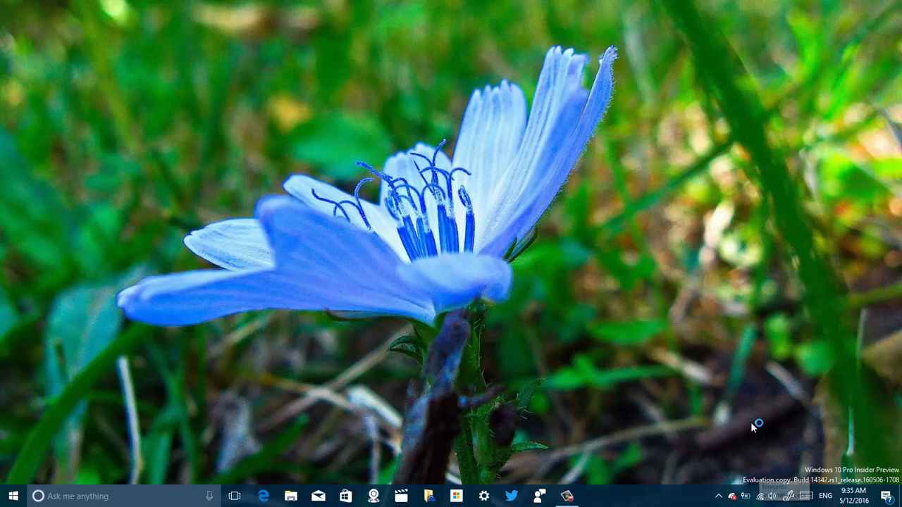
mouse_move(760, 495)
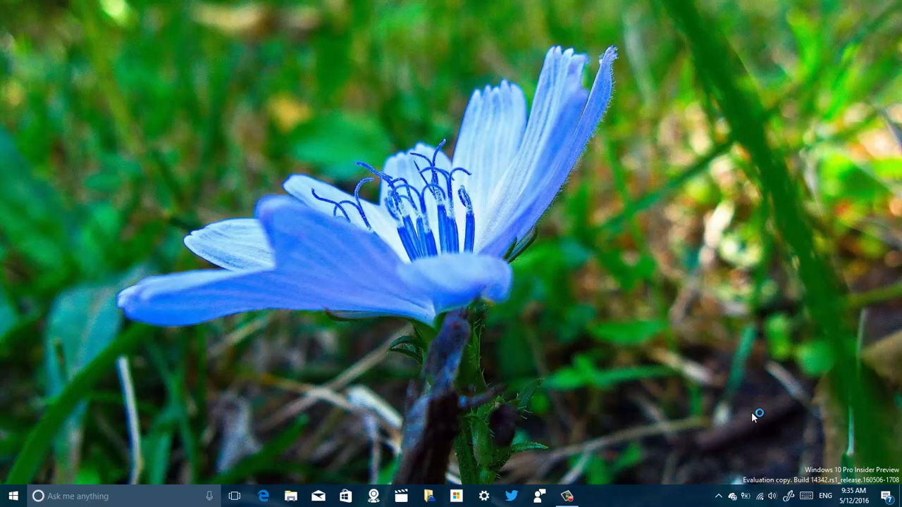
mouse_move(257, 501)
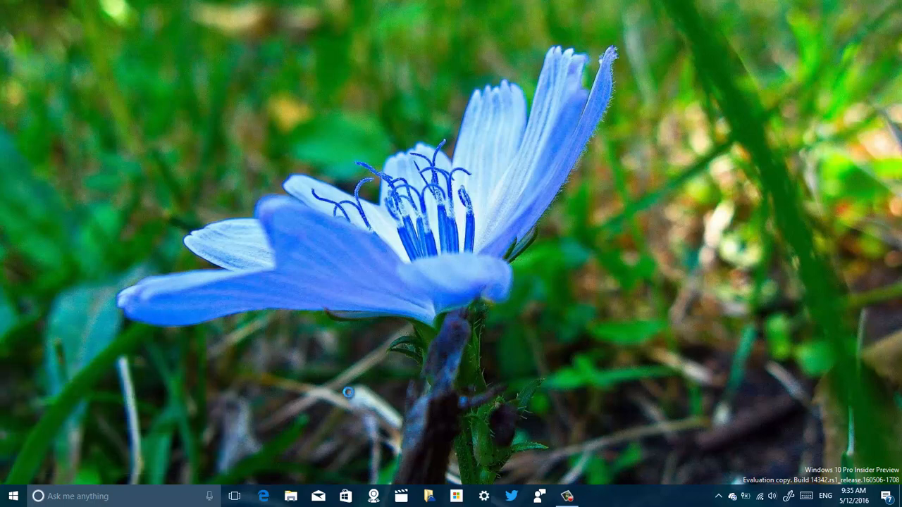
Step: Run 'ping google.com' in the Command Prompt window
left_click(566, 496)
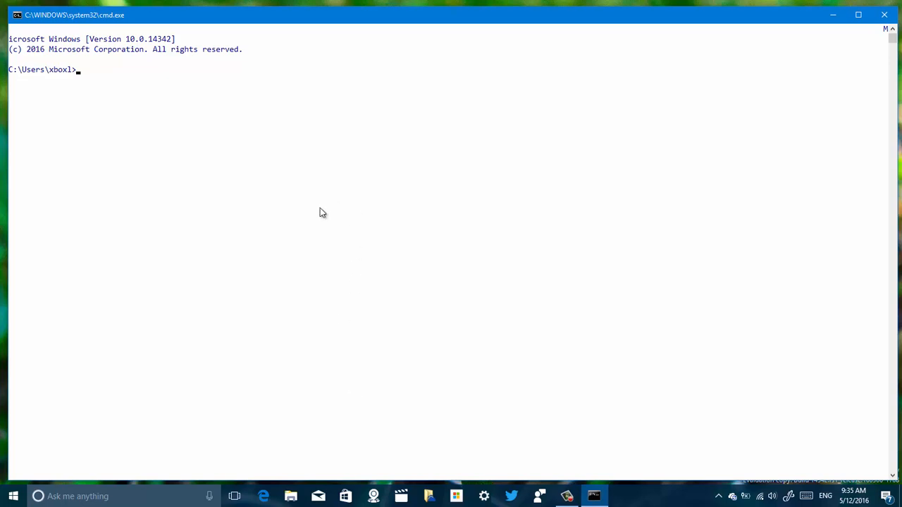
type("ping")
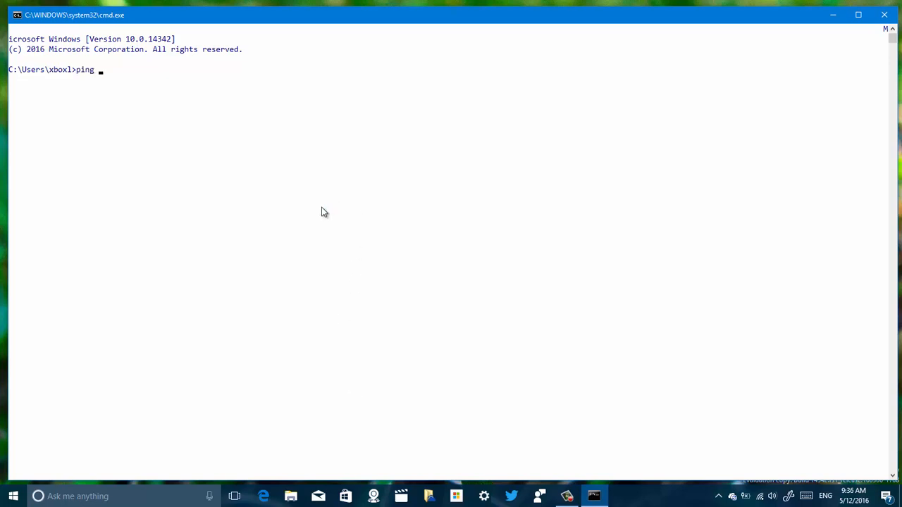
type("google.com")
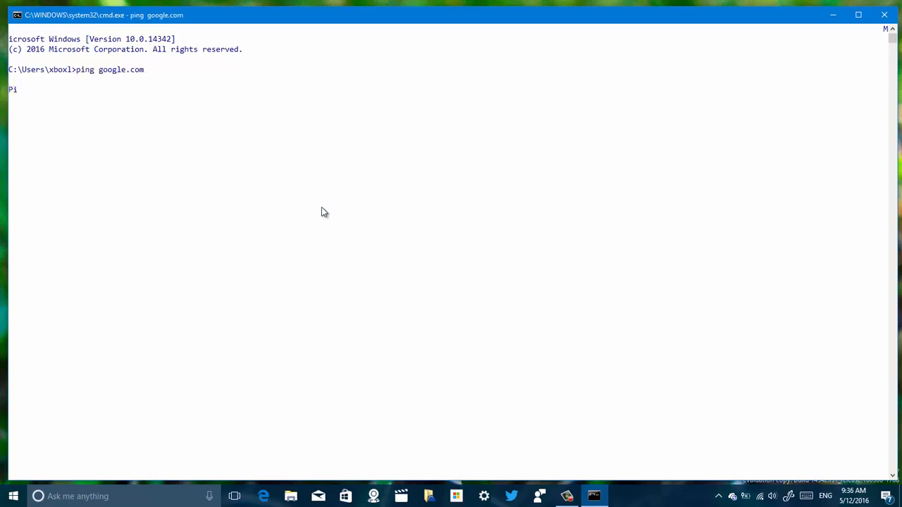